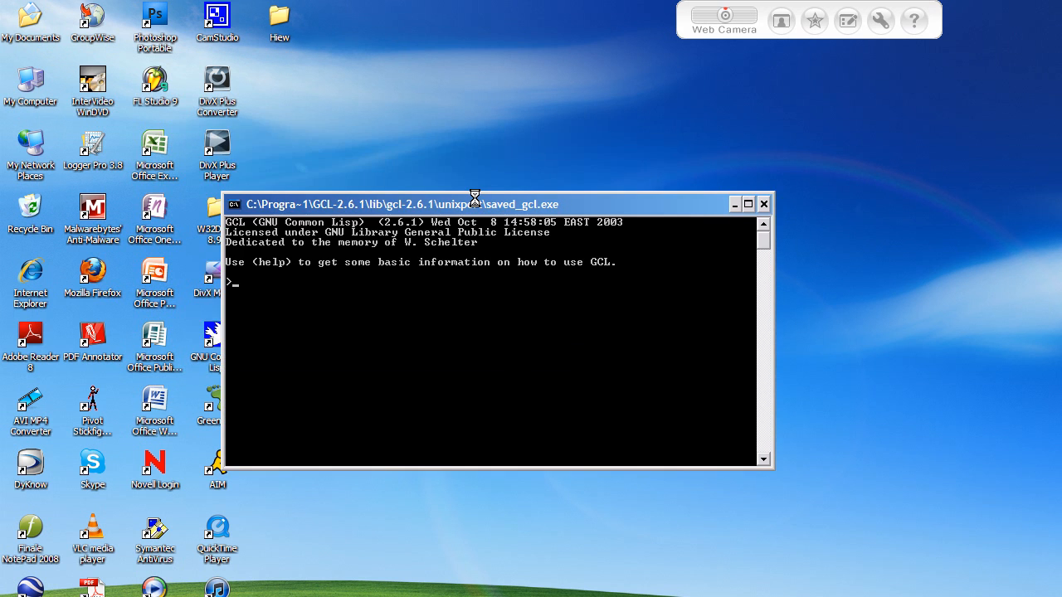
# - Move the GCL console window up and to the left on the desktop
pyautogui.moveTo(475, 204); pyautogui.dragTo(458, 136)
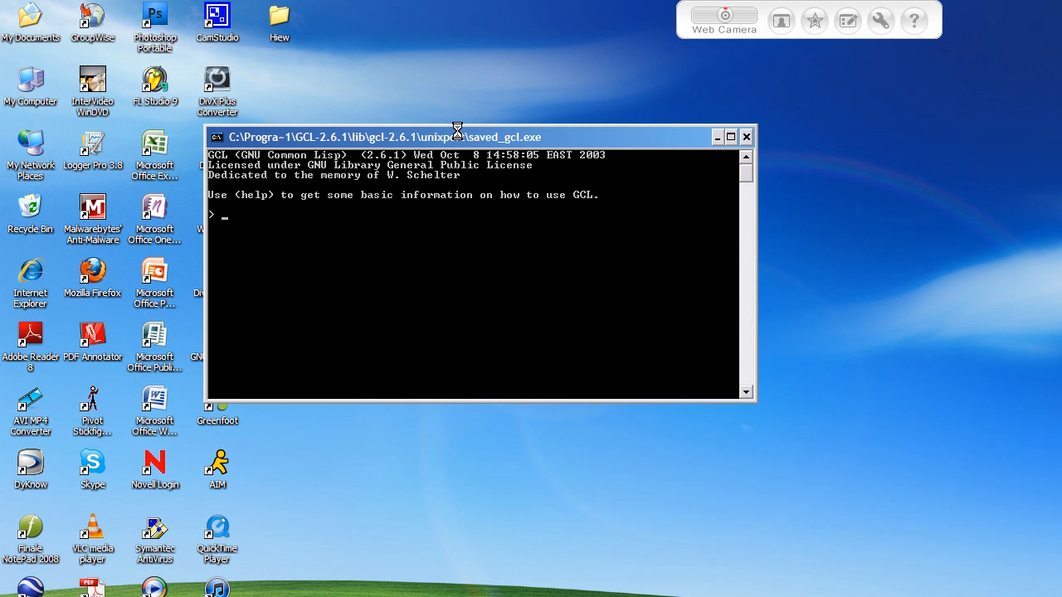
# - Enter the definition (defun add (a b) (+ a b) at the prompt without submitting it
pyautogui.write('(')
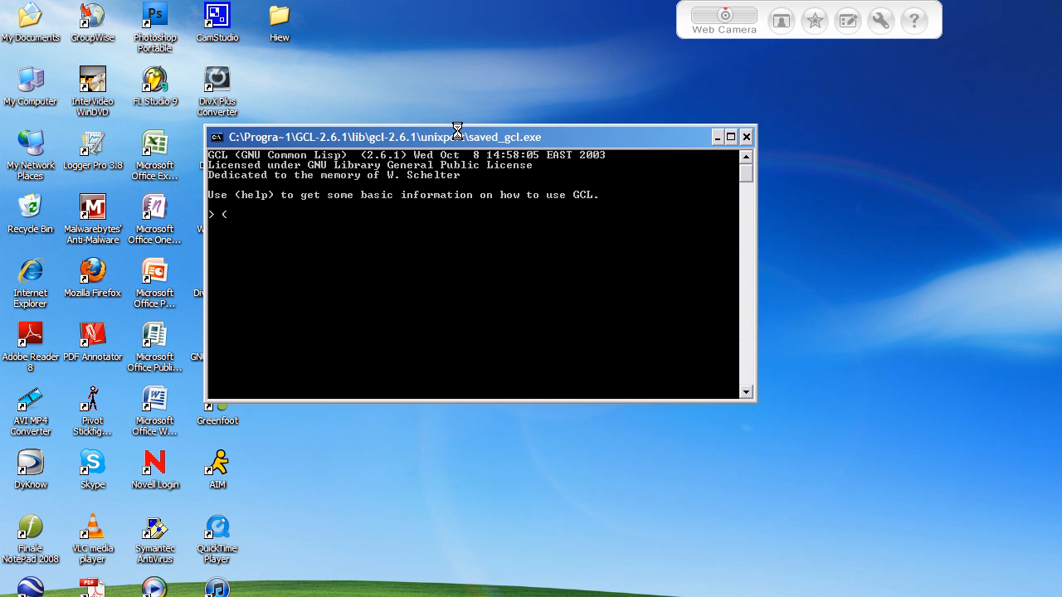
pyautogui.write('(defun')
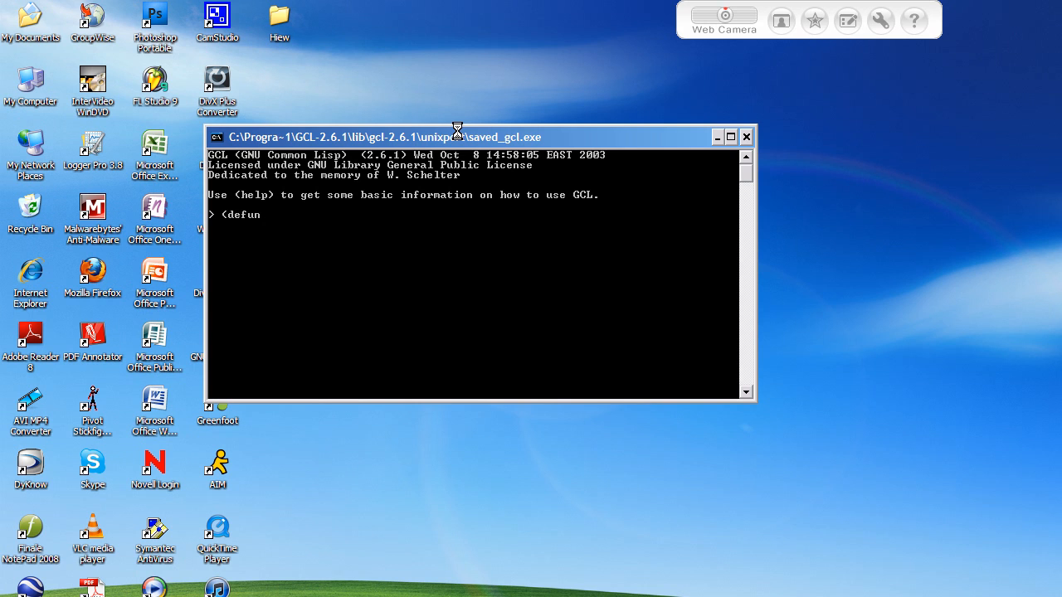
pyautogui.write('a')
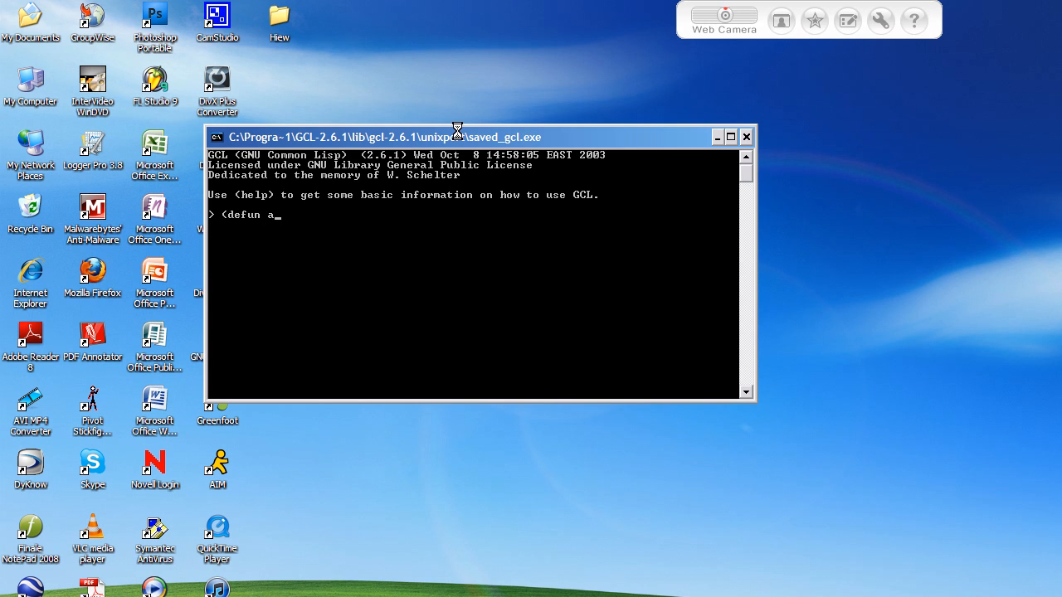
pyautogui.write('dd')
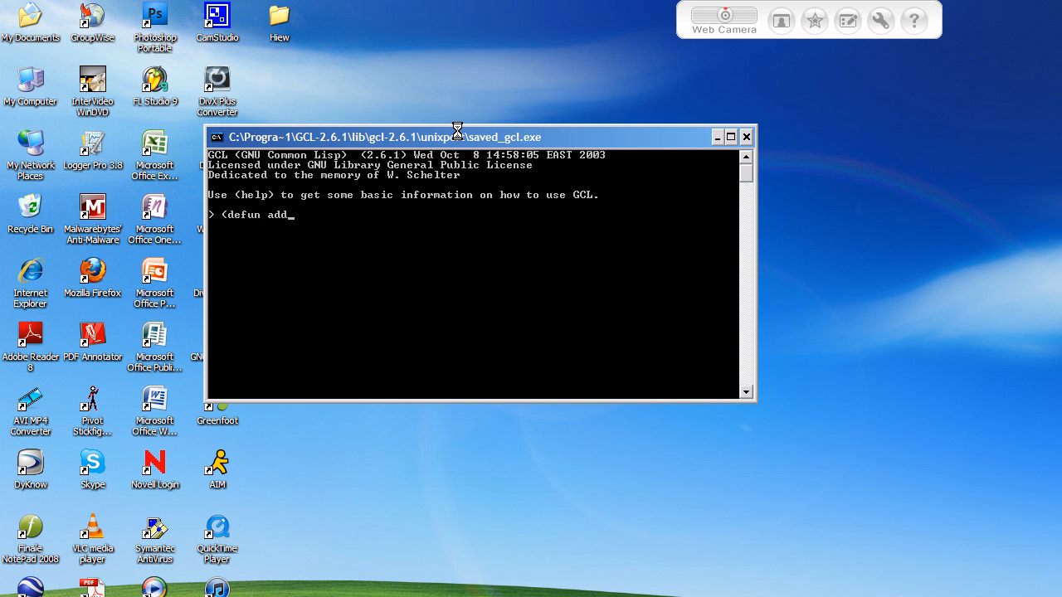
pyautogui.write('(')
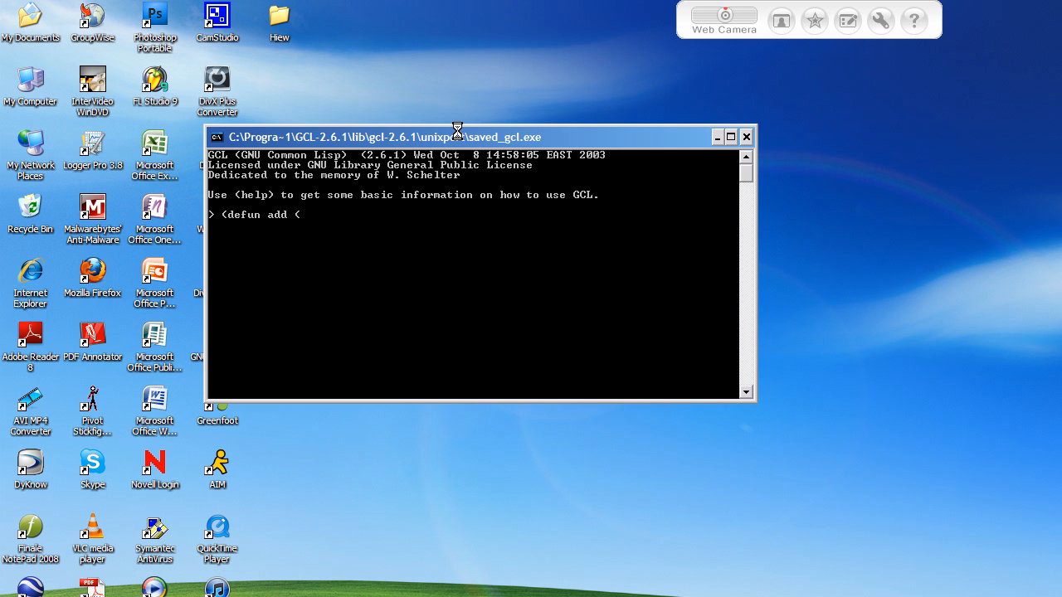
pyautogui.write('a b')
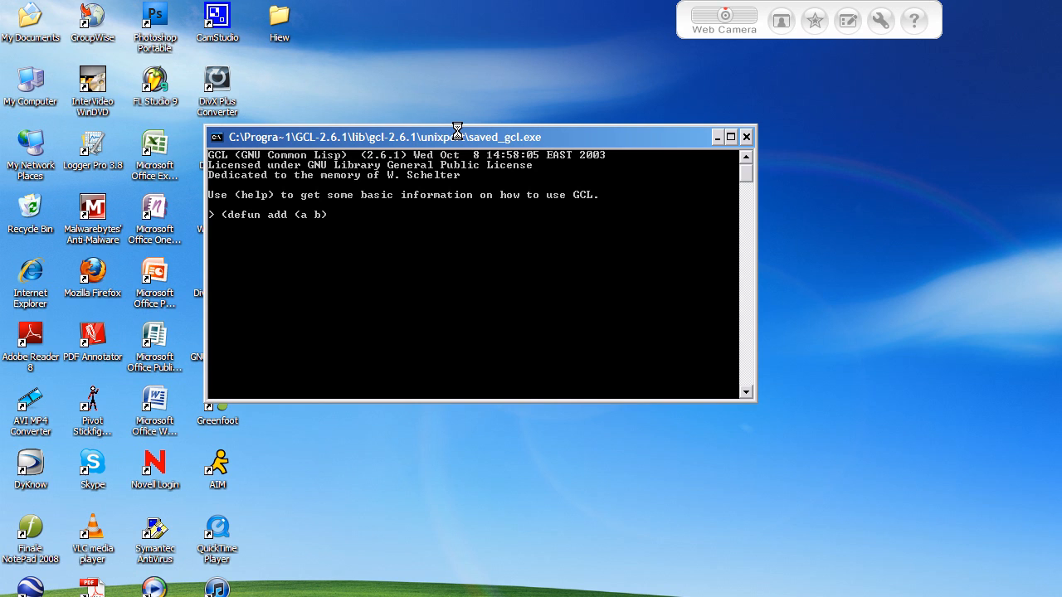
pyautogui.write('(+')
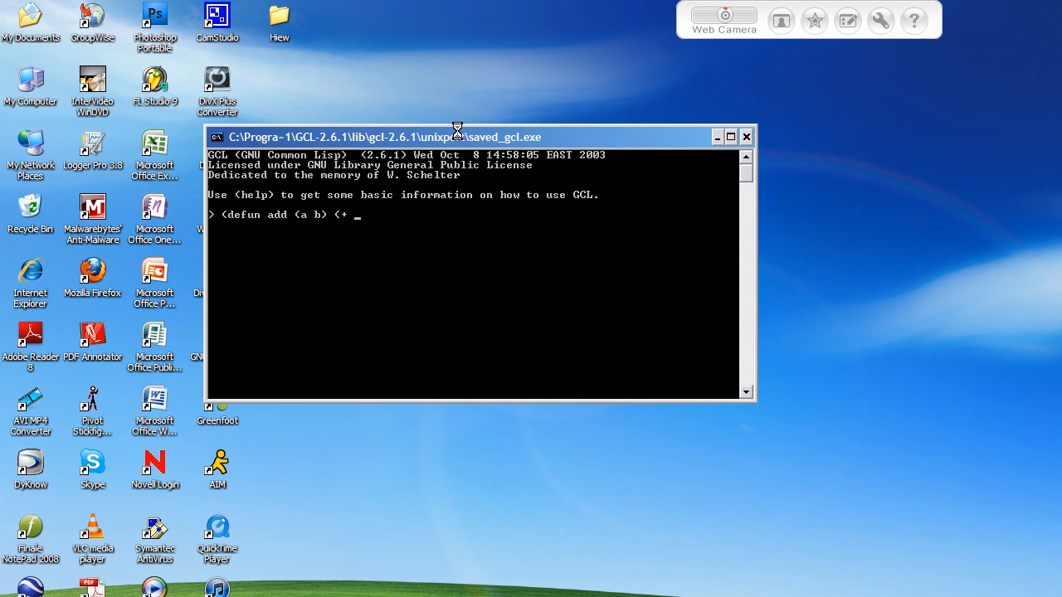
pyautogui.write('a b)')
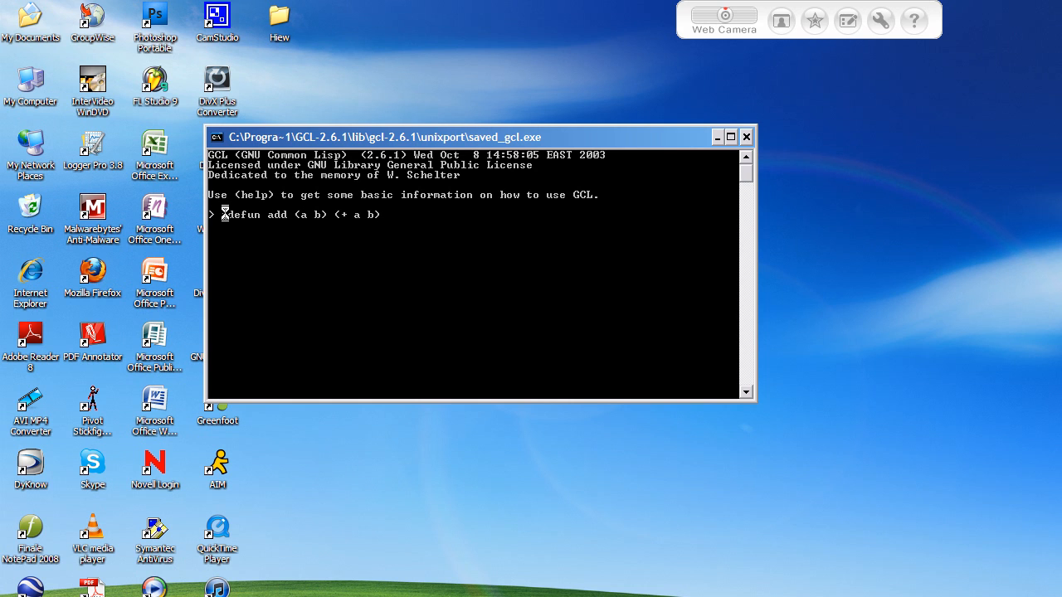
pyautogui.write(')')
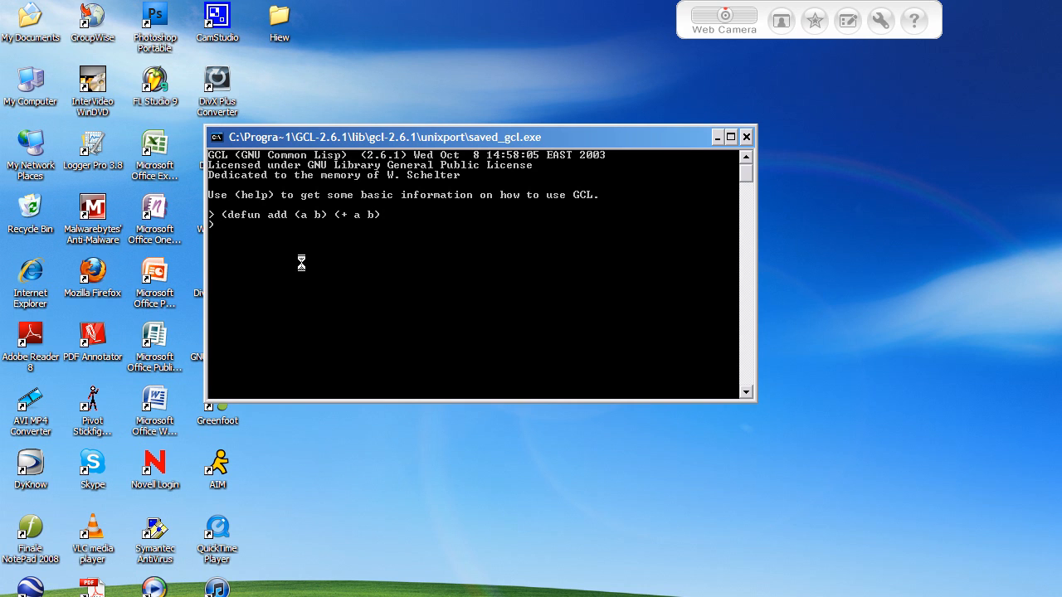
pyautogui.moveTo(226, 217)
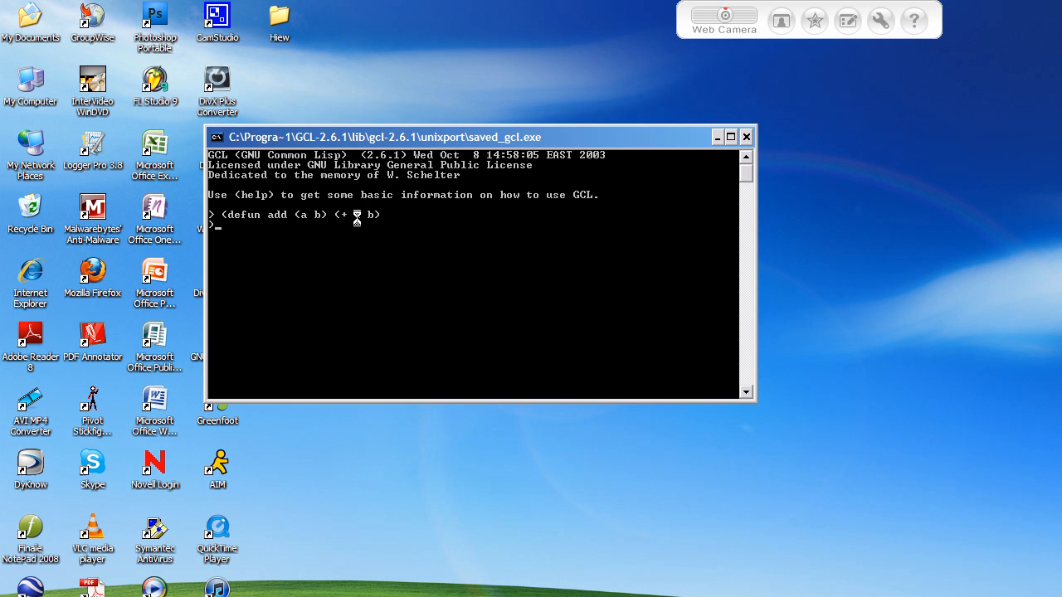
# - Complete and evaluate the defun so GCL echoes ADD
pyautogui.write('a')
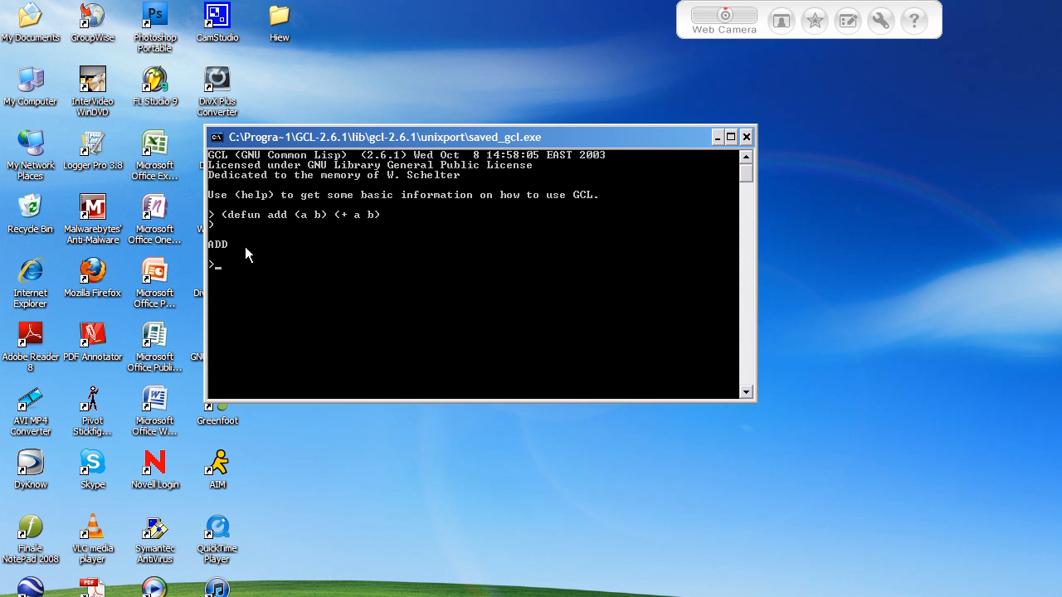
pyautogui.moveTo(240, 265)
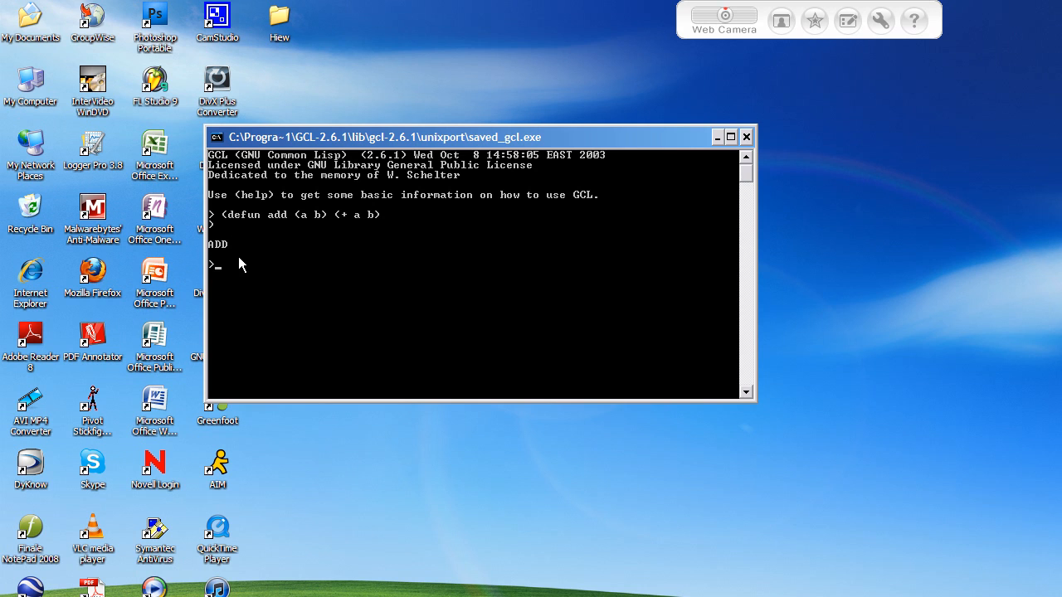
pyautogui.moveTo(474, 233)
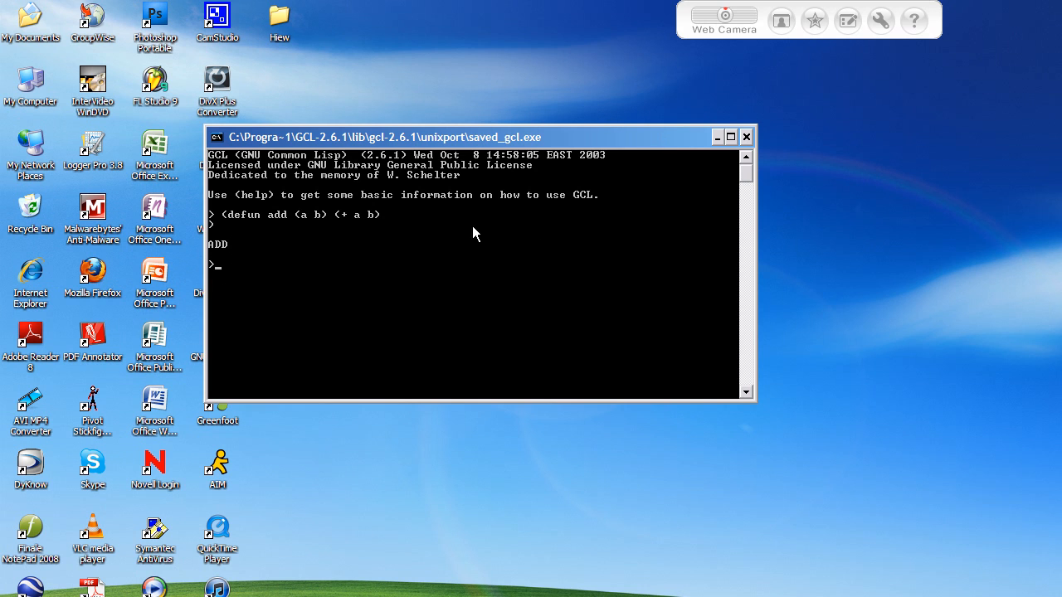
pyautogui.moveTo(267, 262)
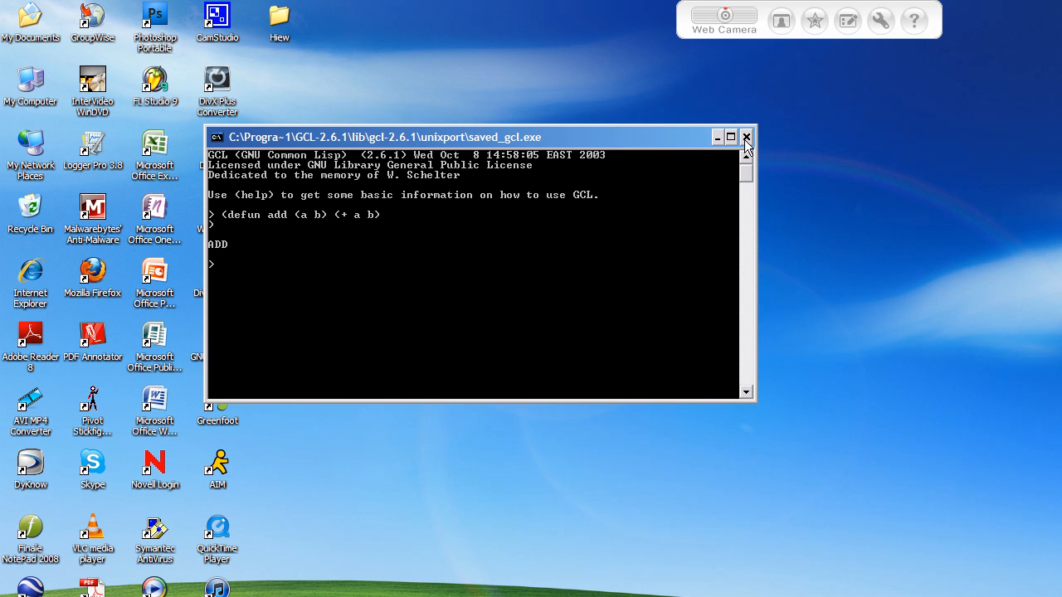
pyautogui.moveTo(289, 80)
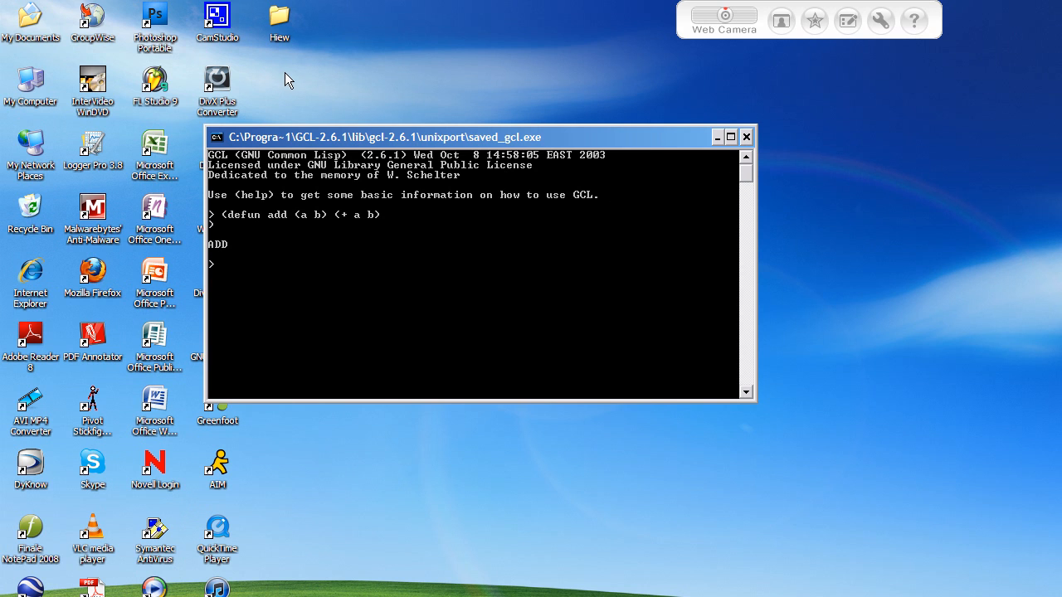
pyautogui.moveTo(268, 285)
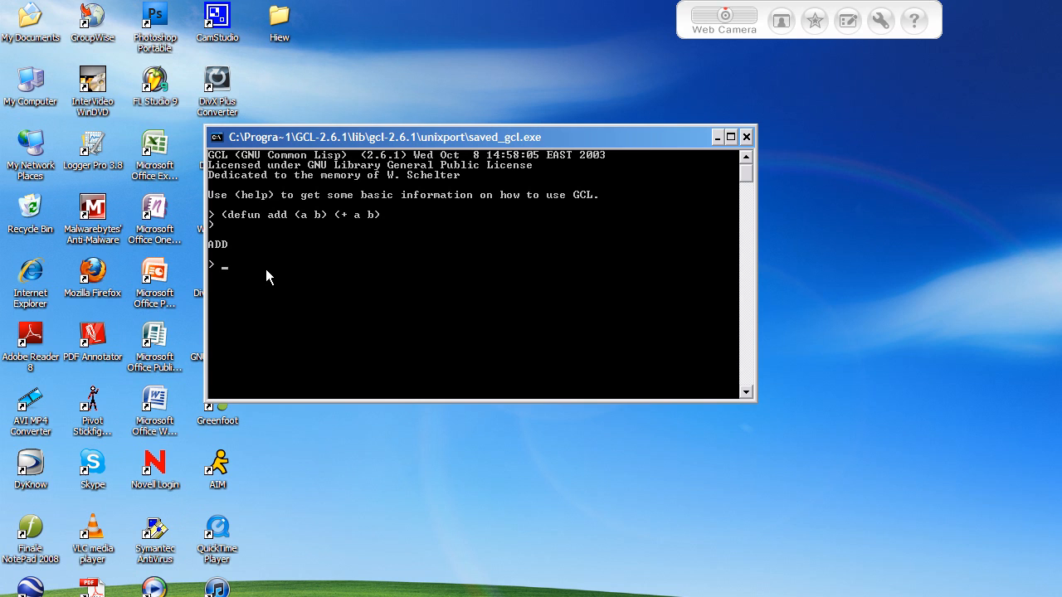
# - Evaluate (add 5 10), correcting a typo, to get 15
pyautogui.write('(add')
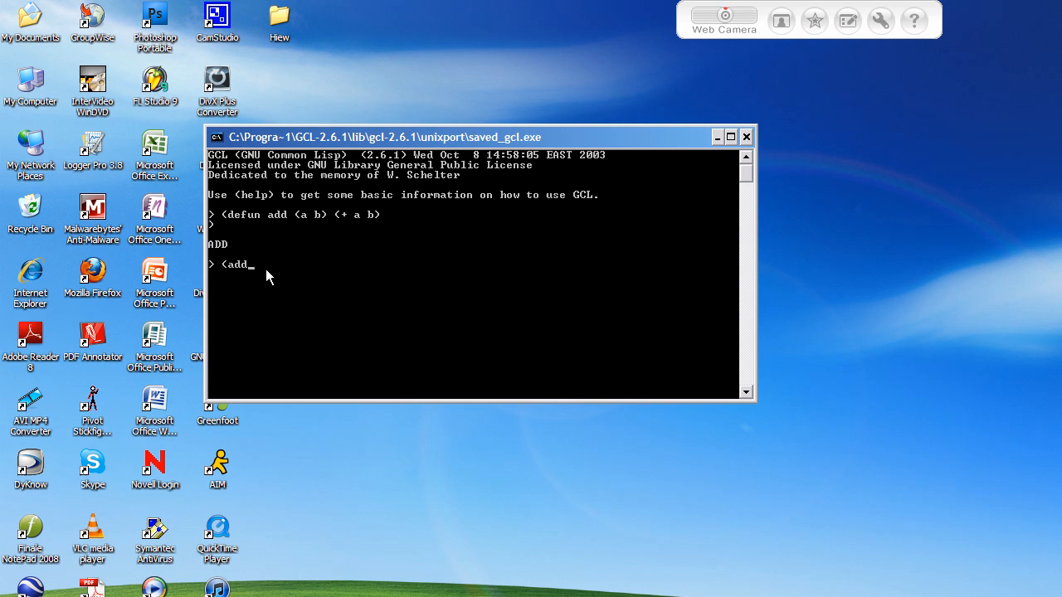
pyautogui.write('(a')
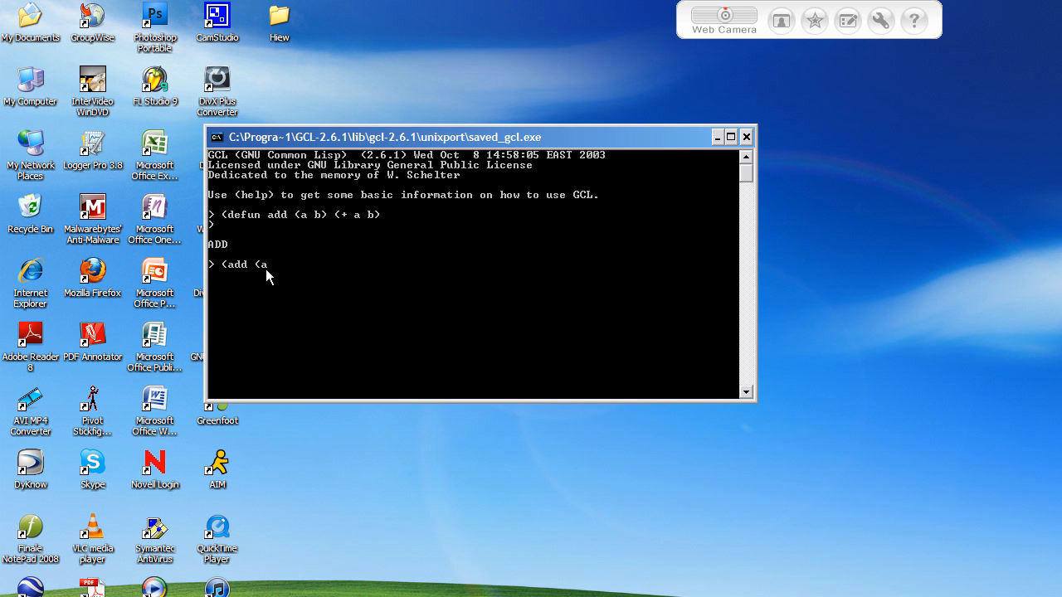
pyautogui.press('Backspace')
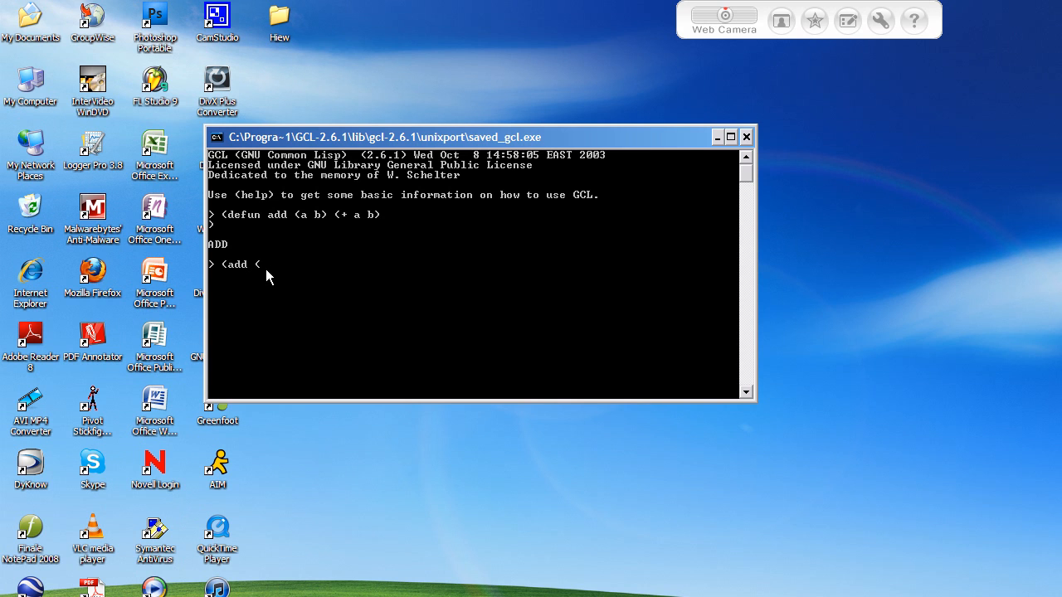
pyautogui.press('BackSpace')
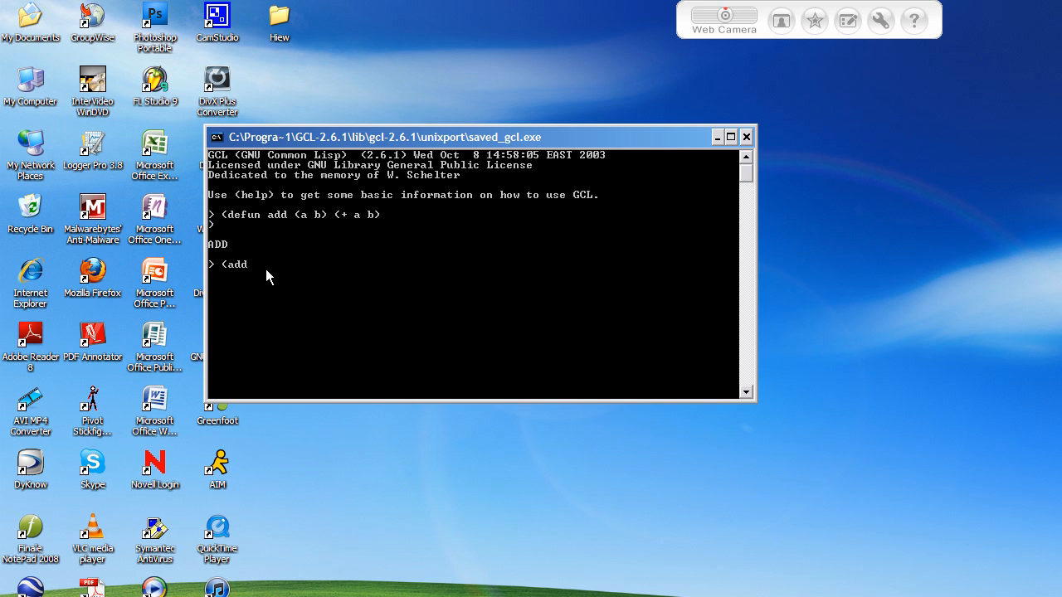
pyautogui.write('5')
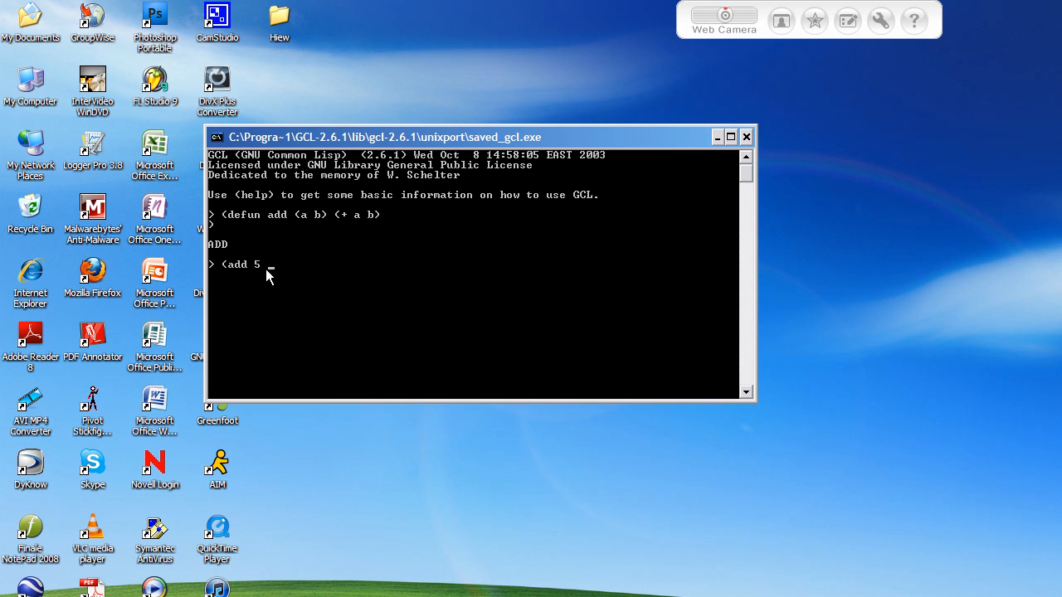
pyautogui.write('10)')
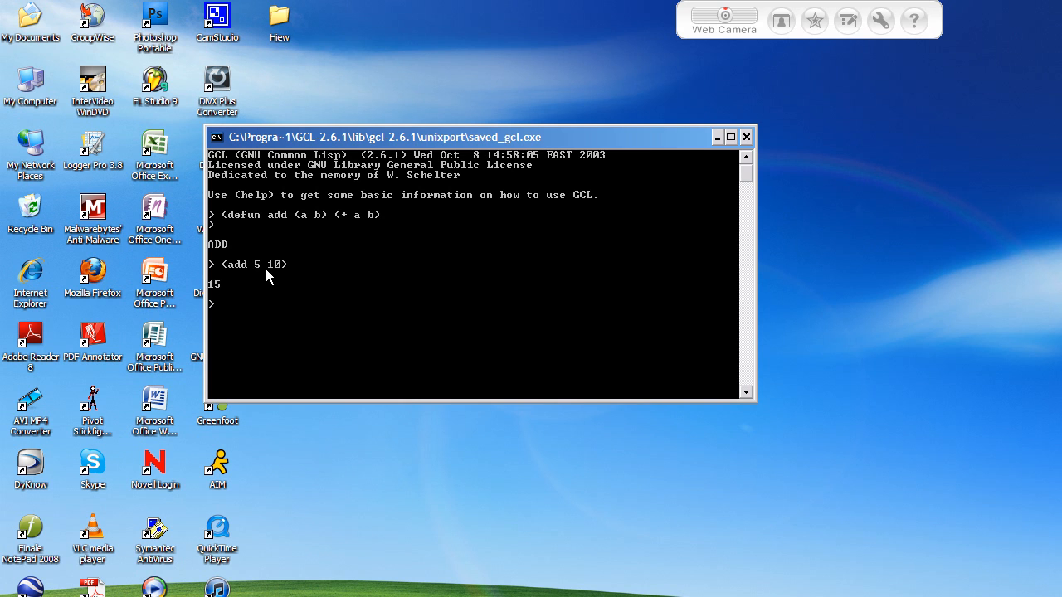
pyautogui.moveTo(204, 293)
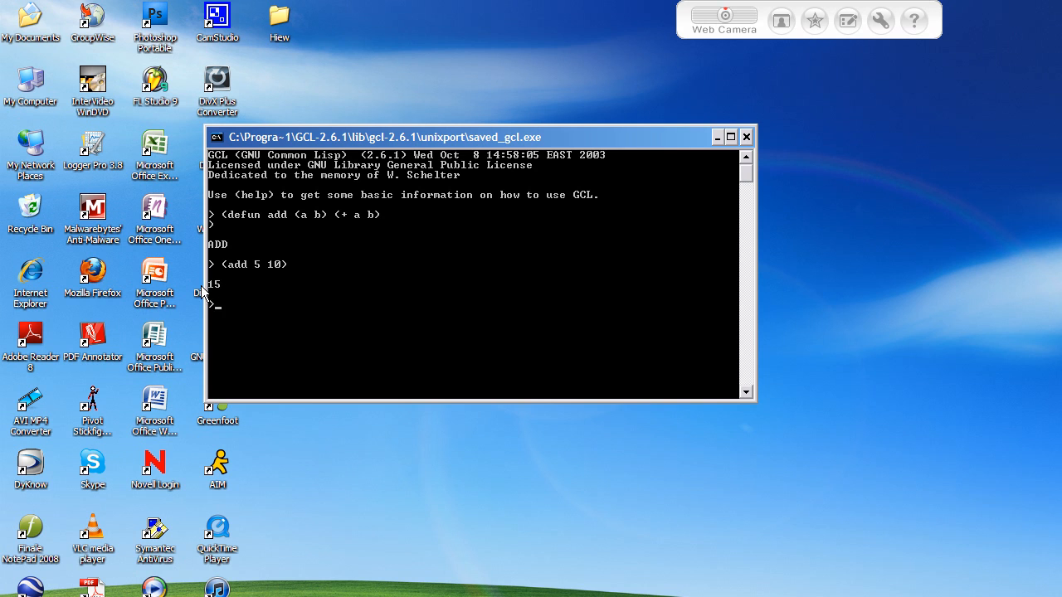
pyautogui.moveTo(222, 292)
pyautogui.write('(add 4 6)')
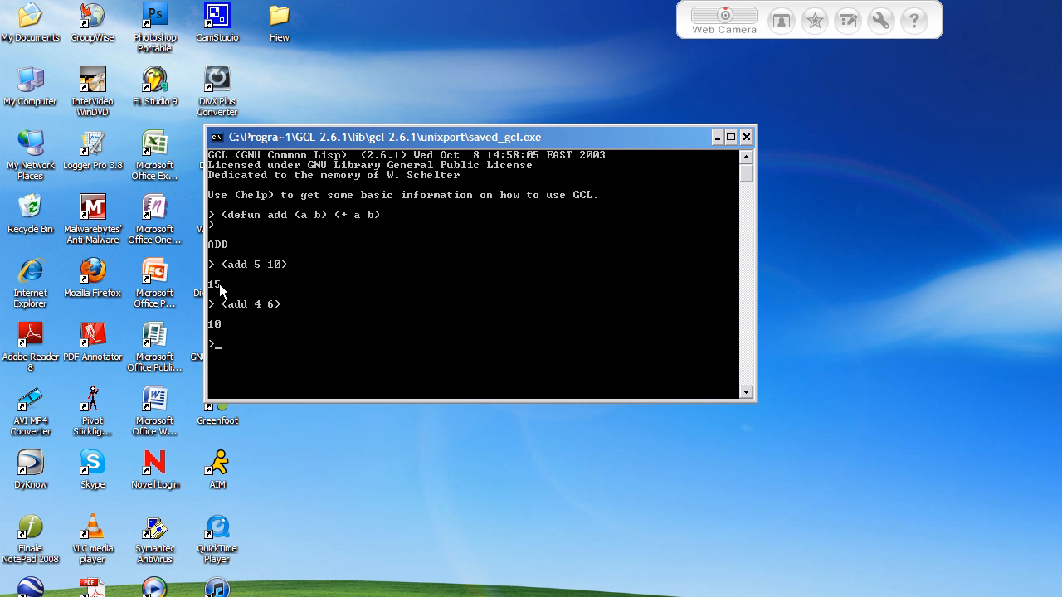
pyautogui.moveTo(315, 257)
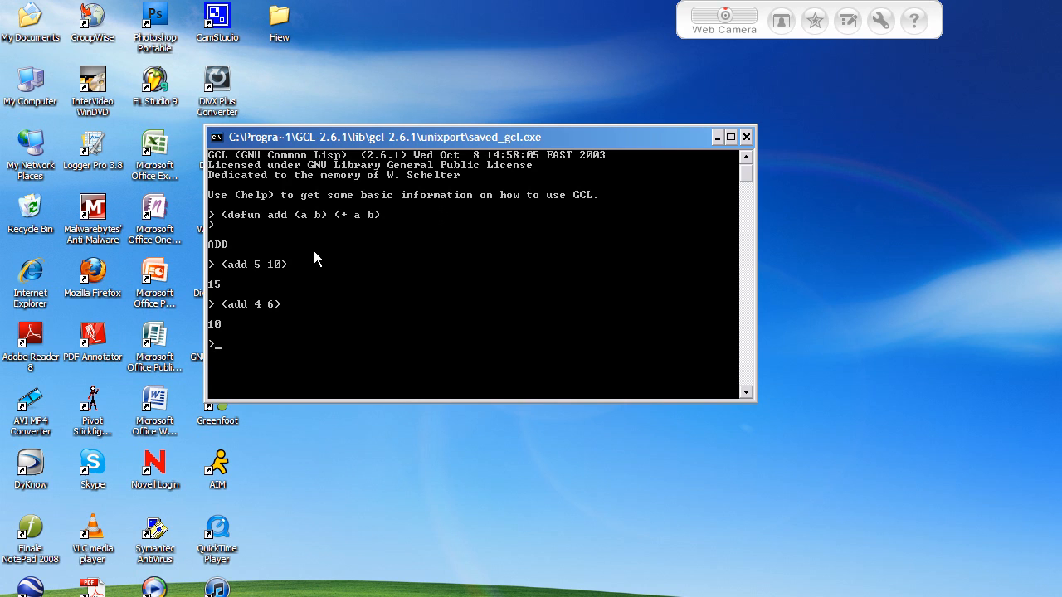